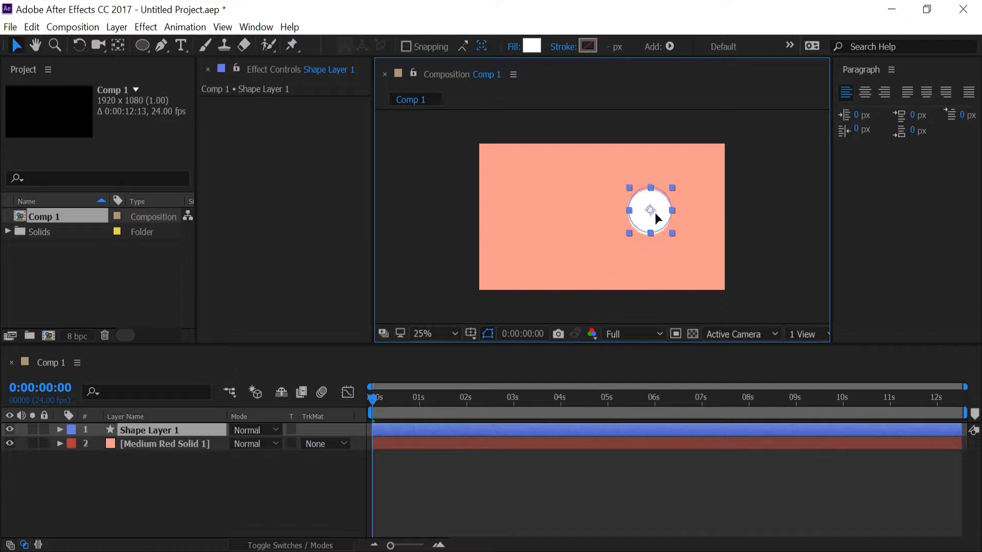
# Step: Drag the white circle from the right of the comp to a spot left of centre
pyautogui.moveTo(652, 210); pyautogui.dragTo(640, 208)
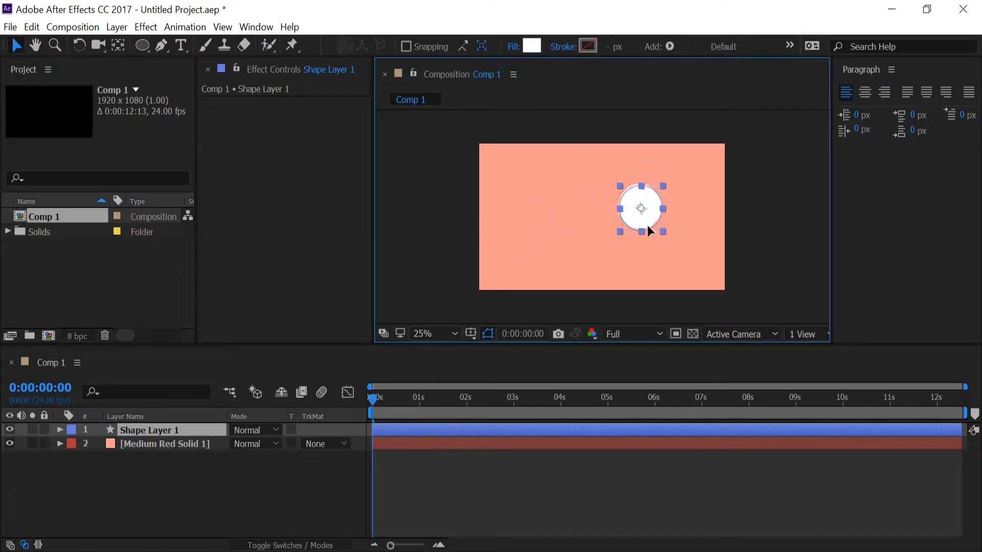
pyautogui.moveTo(648, 230); pyautogui.dragTo(666, 251)
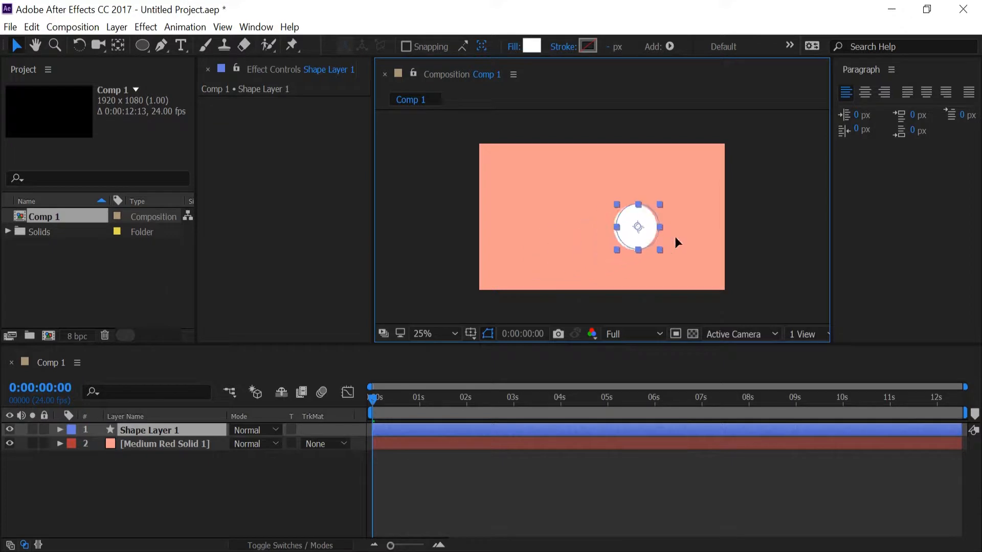
pyautogui.moveTo(637, 227); pyautogui.dragTo(774, 243)
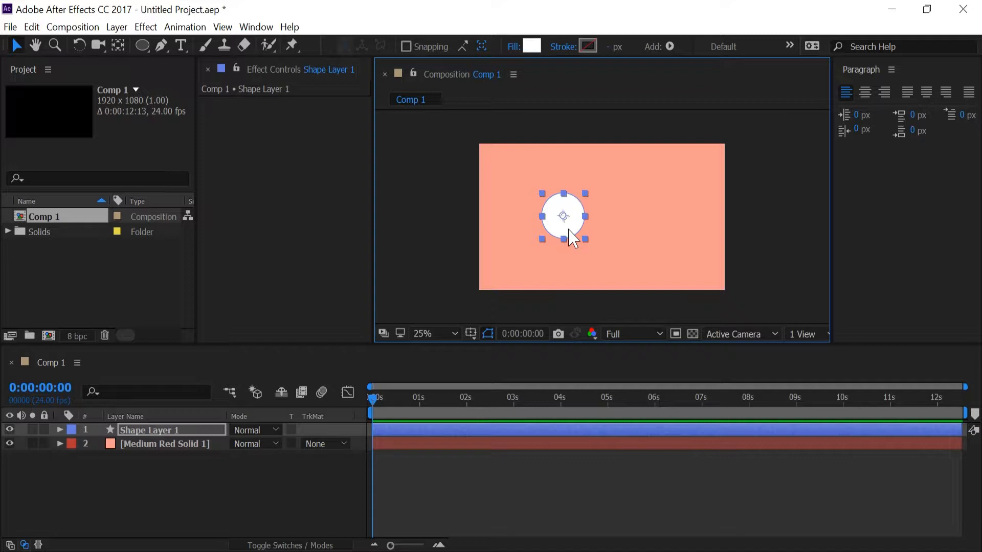
pyautogui.moveTo(524, 314)
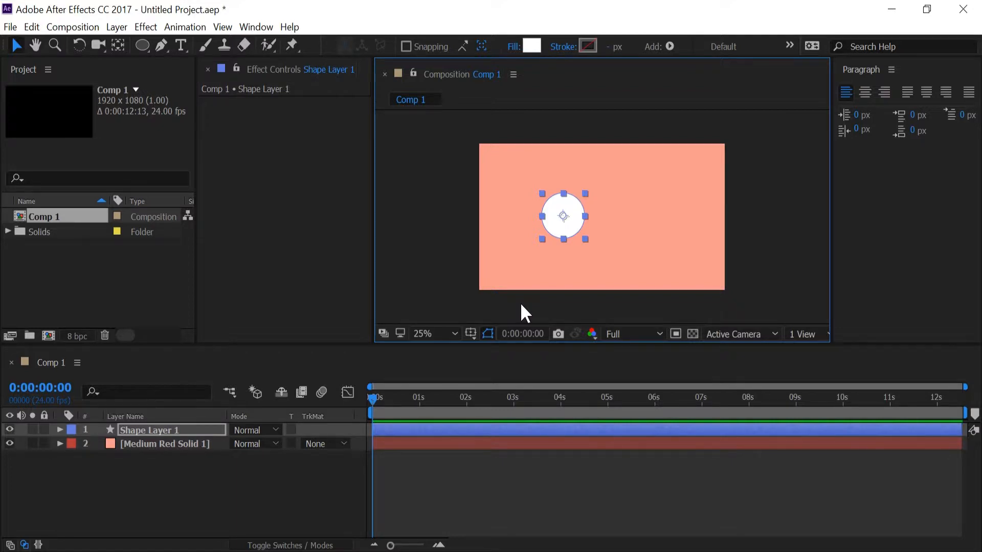
pyautogui.moveTo(576, 224)
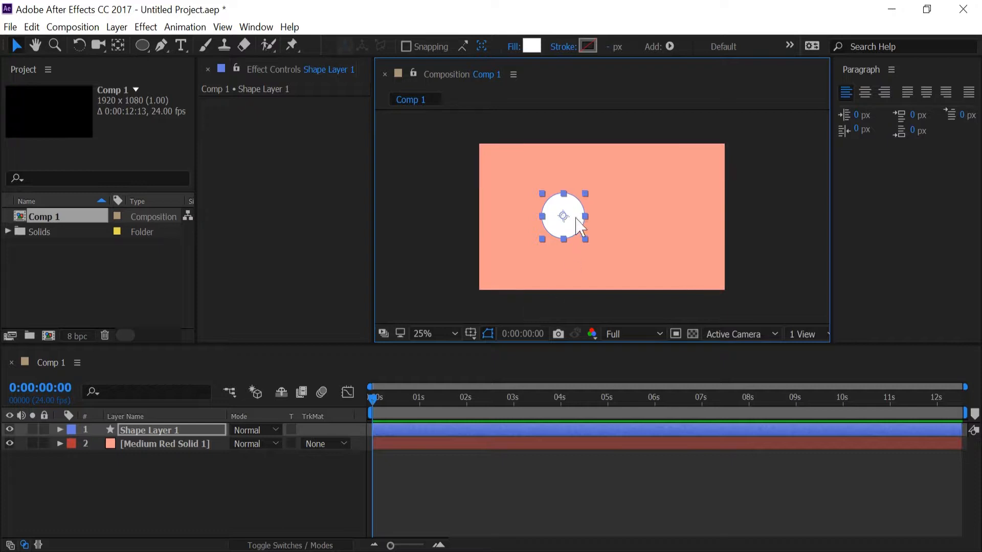
pyautogui.moveTo(575, 233)
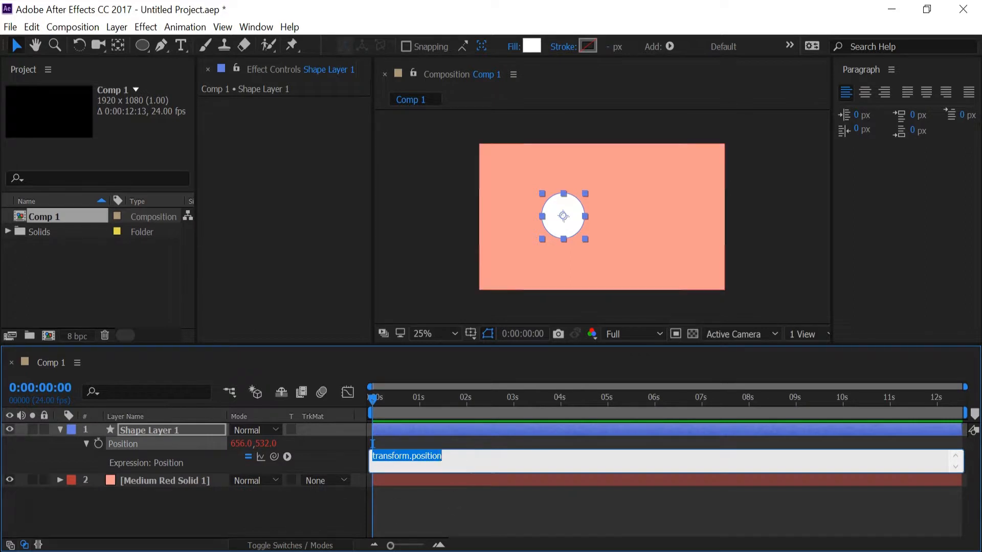
# Step: Enter clamp(transform.position, [0, 0], [1920, 1080]) as the circle's Position expression
pyautogui.write('clamp(')
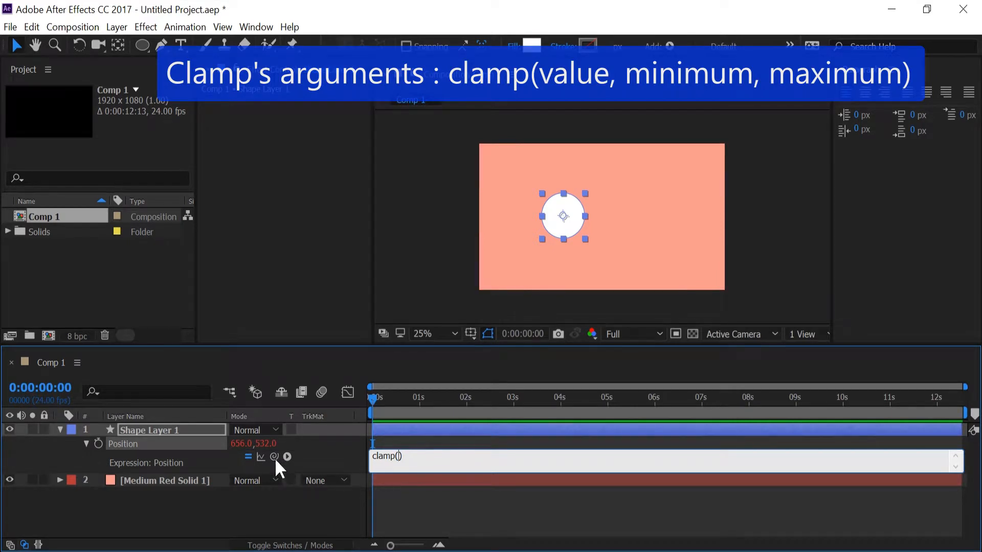
pyautogui.write('transform.position')
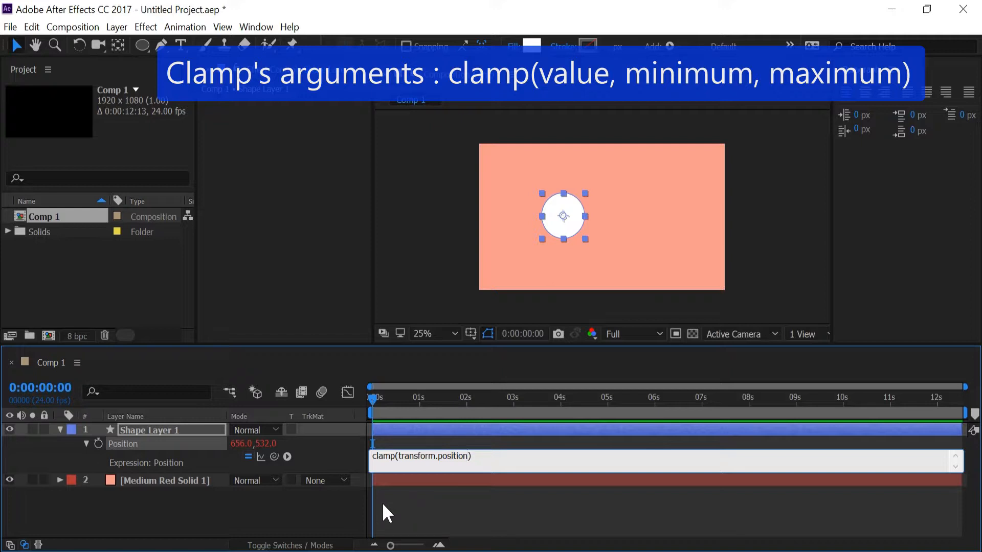
pyautogui.write(',')
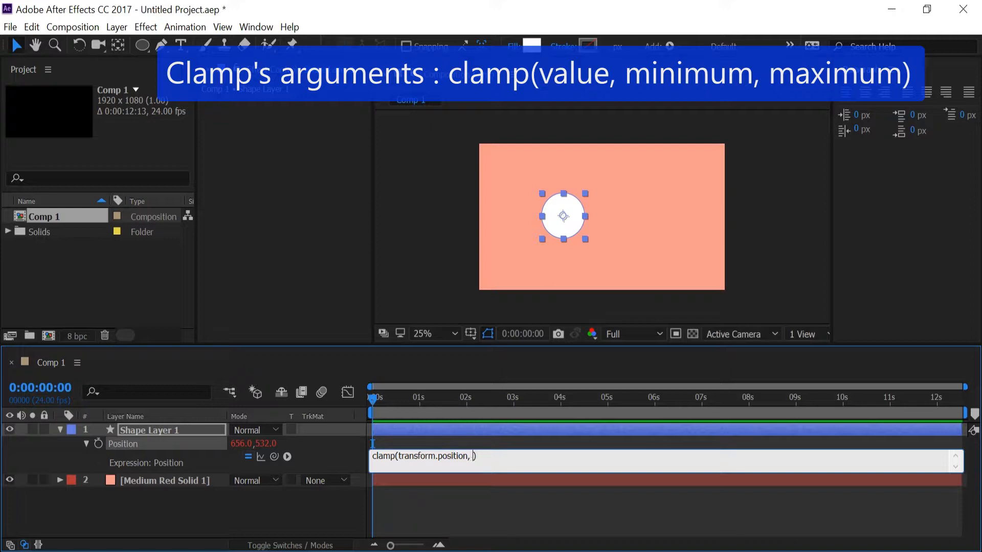
pyautogui.write('[')
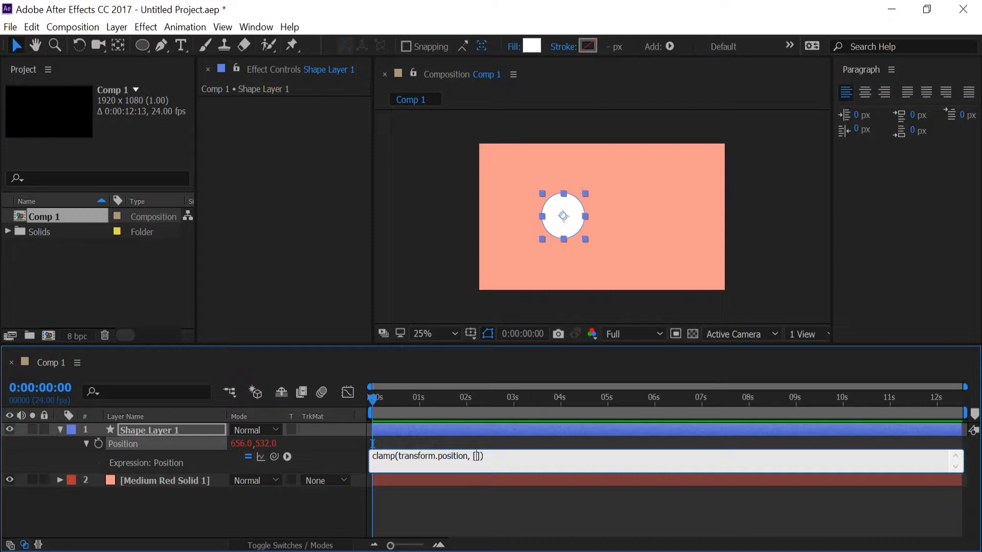
pyautogui.write('0,')
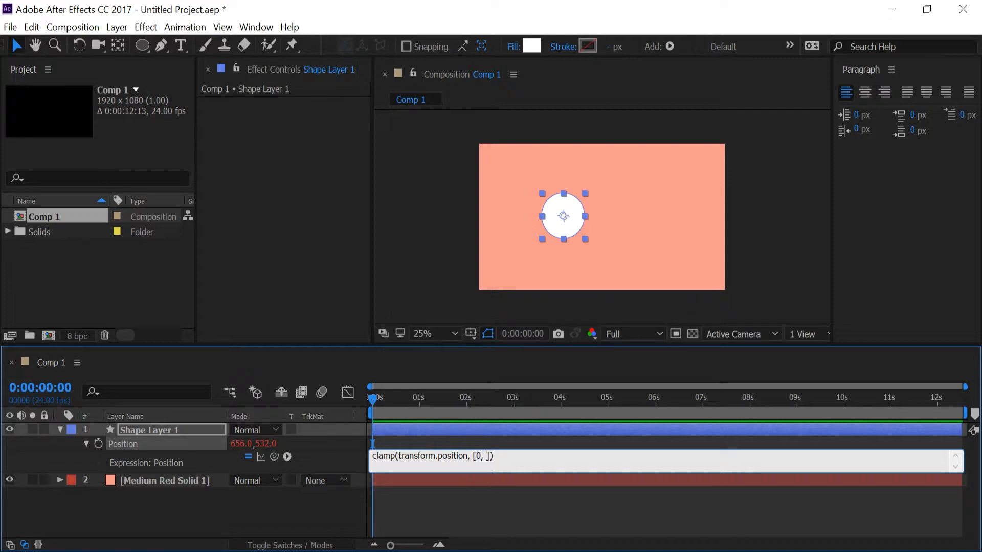
pyautogui.write('0]')
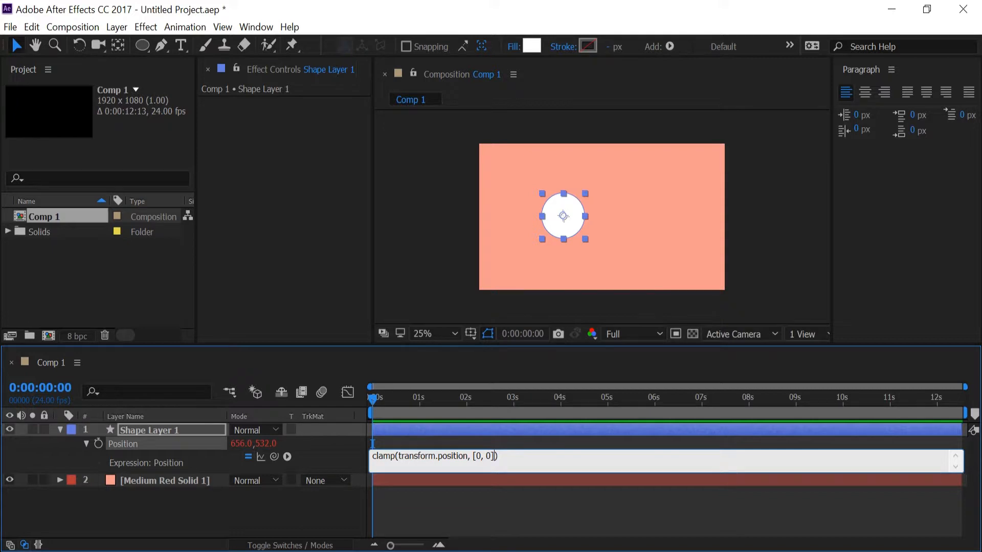
pyautogui.write(',')
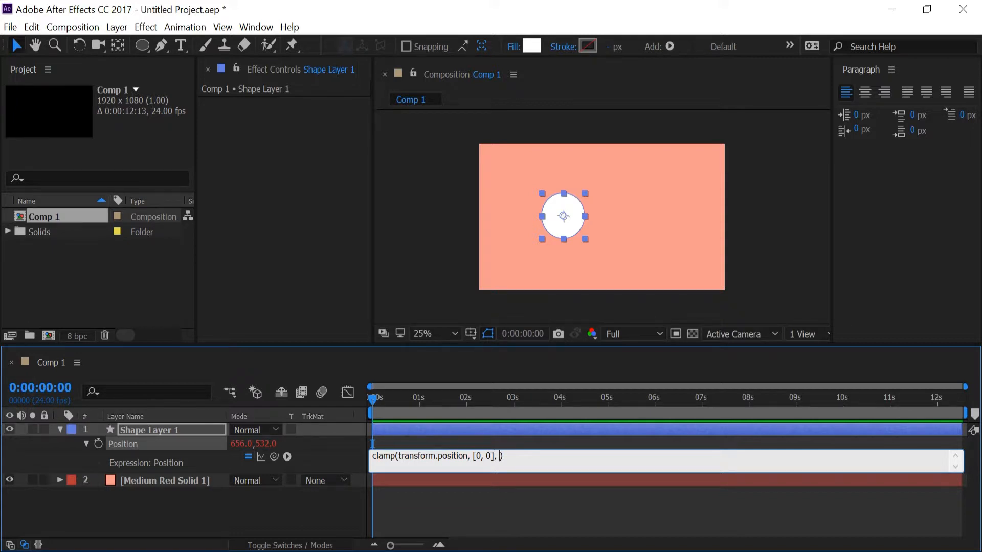
pyautogui.write('[]')
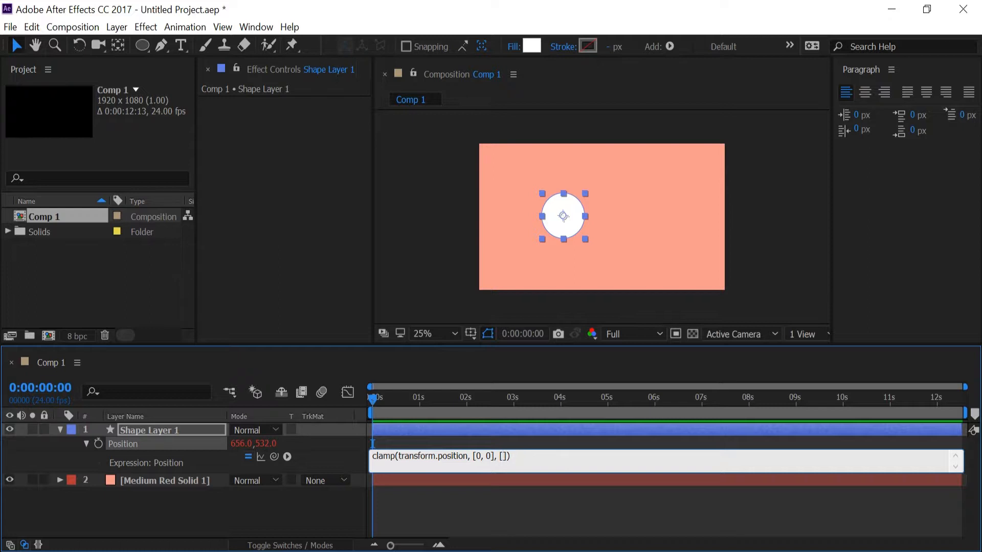
pyautogui.write('119')
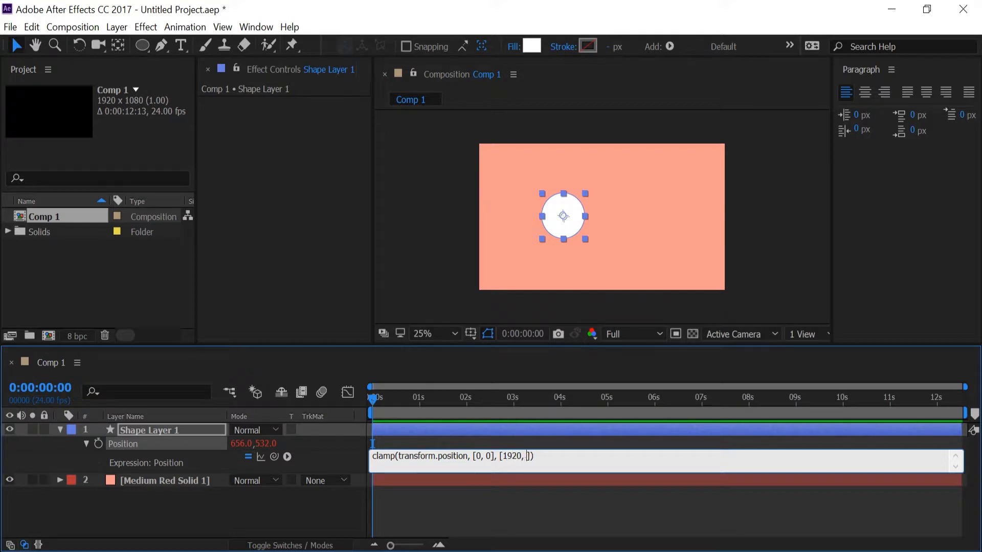
pyautogui.write('1080')
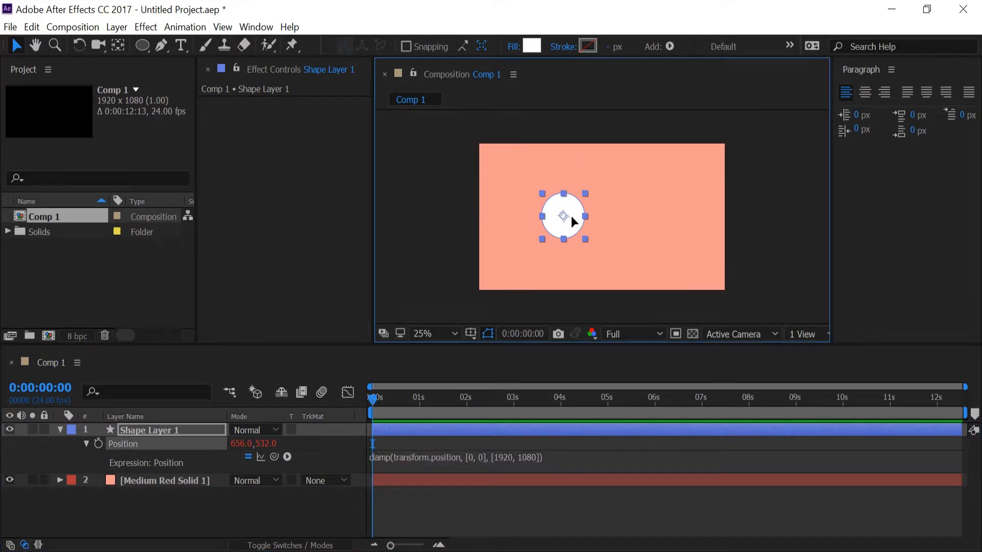
# Step: Push the circle past the left, right, top and bottom edges to confirm the clamp, then leave it inside
pyautogui.moveTo(562, 215); pyautogui.dragTo(479, 219)
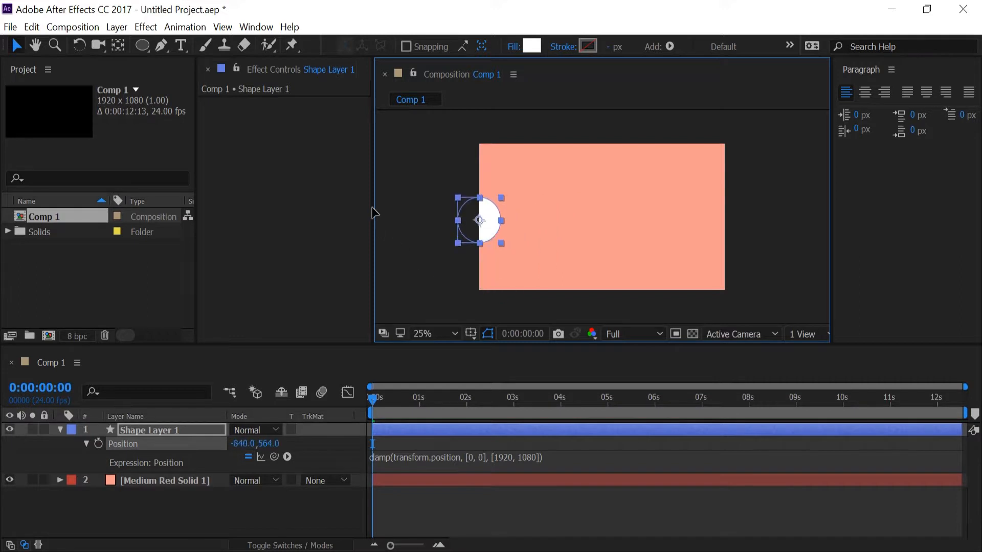
pyautogui.moveTo(479, 220); pyautogui.dragTo(723, 277)
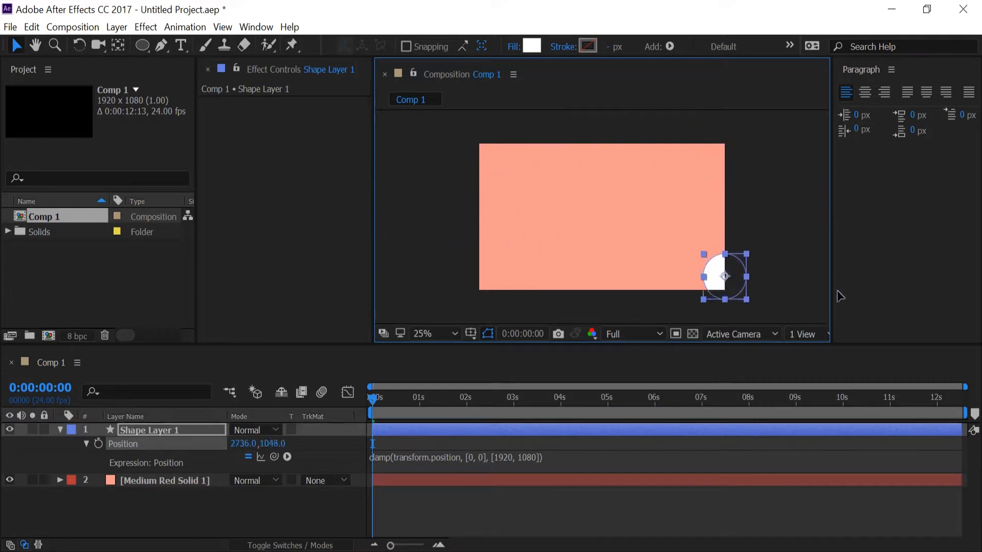
pyautogui.moveTo(723, 275); pyautogui.dragTo(478, 289)
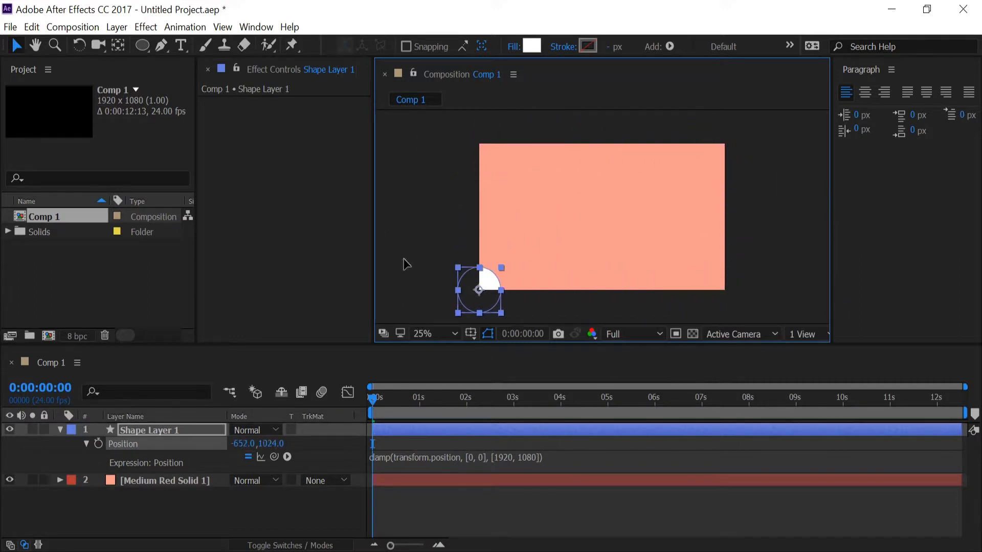
pyautogui.moveTo(478, 290); pyautogui.dragTo(478, 186)
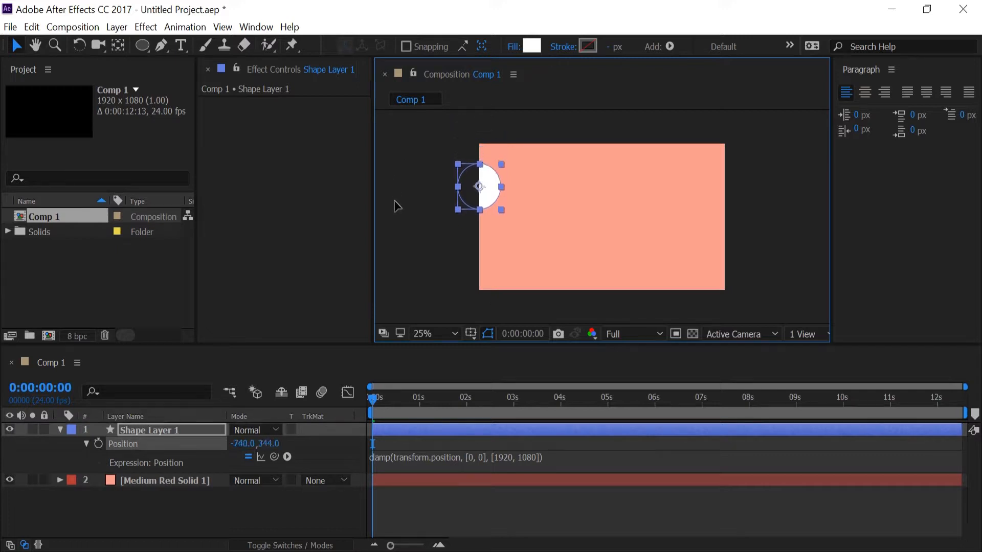
pyautogui.moveTo(478, 186); pyautogui.dragTo(539, 141)
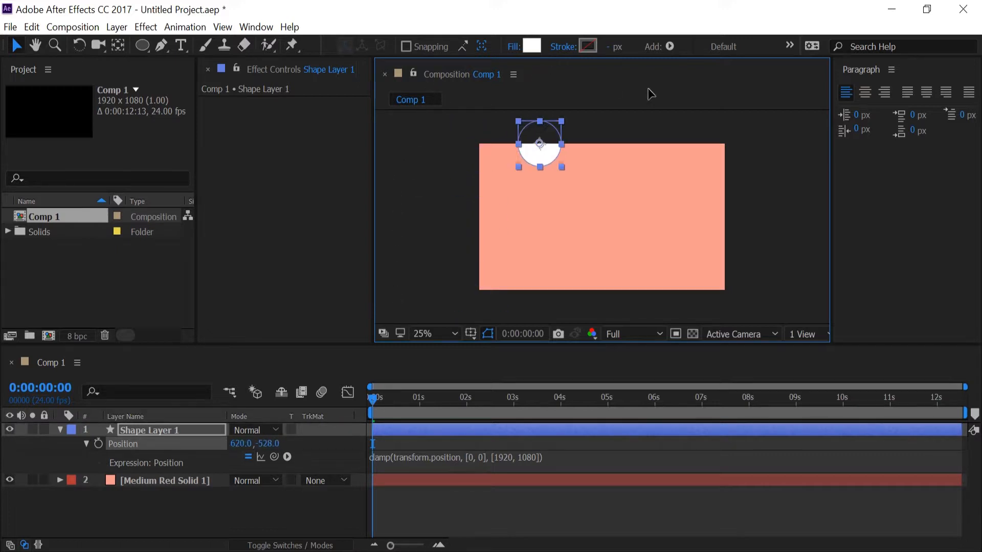
pyautogui.moveTo(539, 143); pyautogui.dragTo(723, 272)
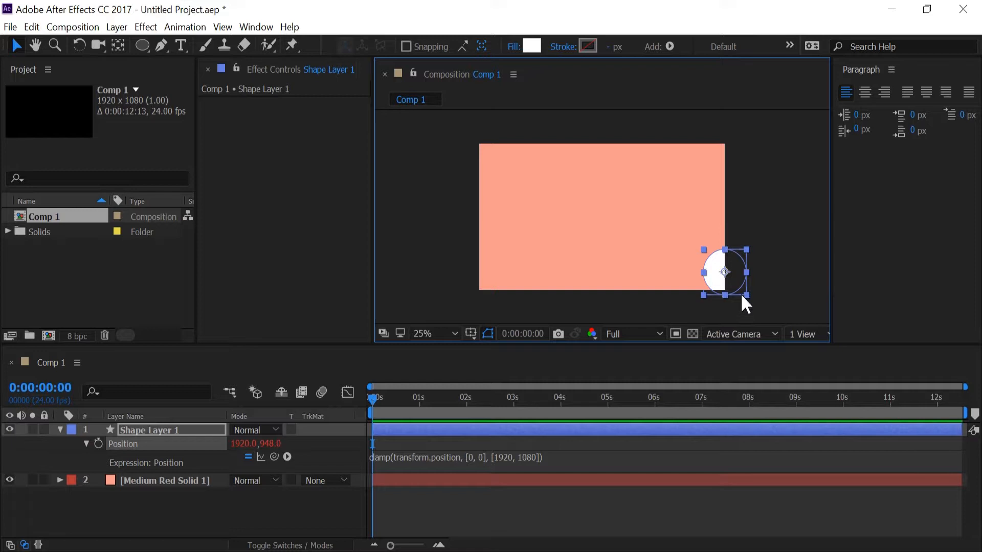
pyautogui.moveTo(722, 271); pyautogui.dragTo(634, 201)
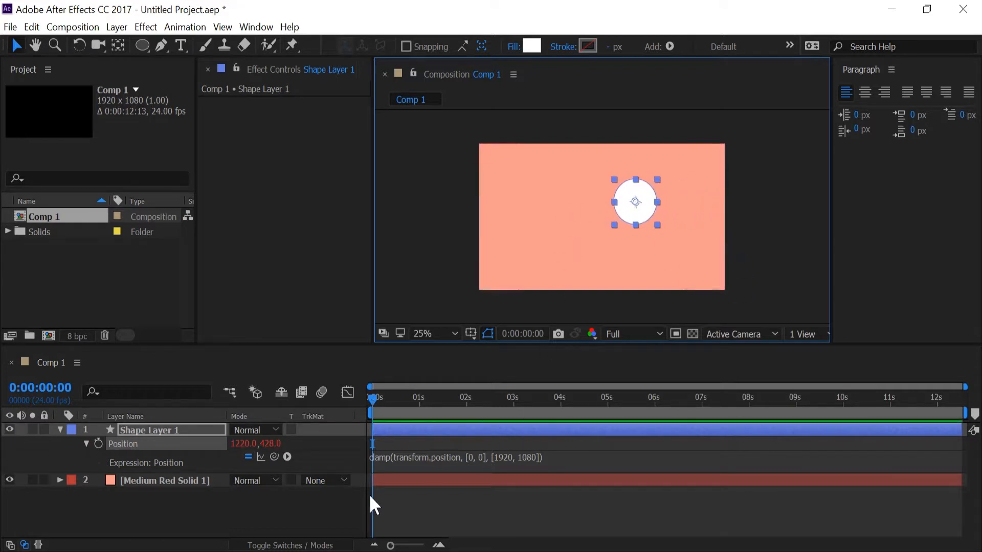
pyautogui.moveTo(282, 535)
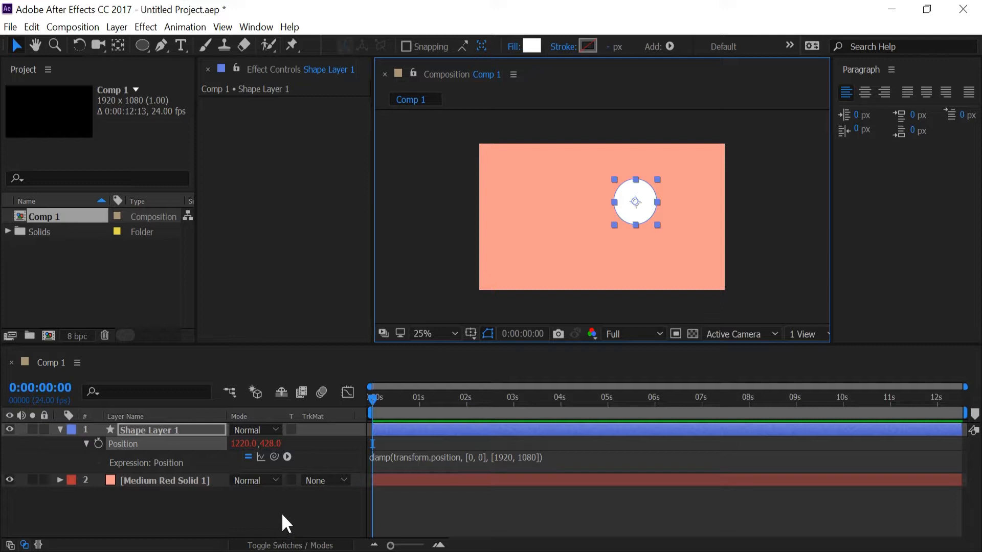
pyautogui.moveTo(165, 442)
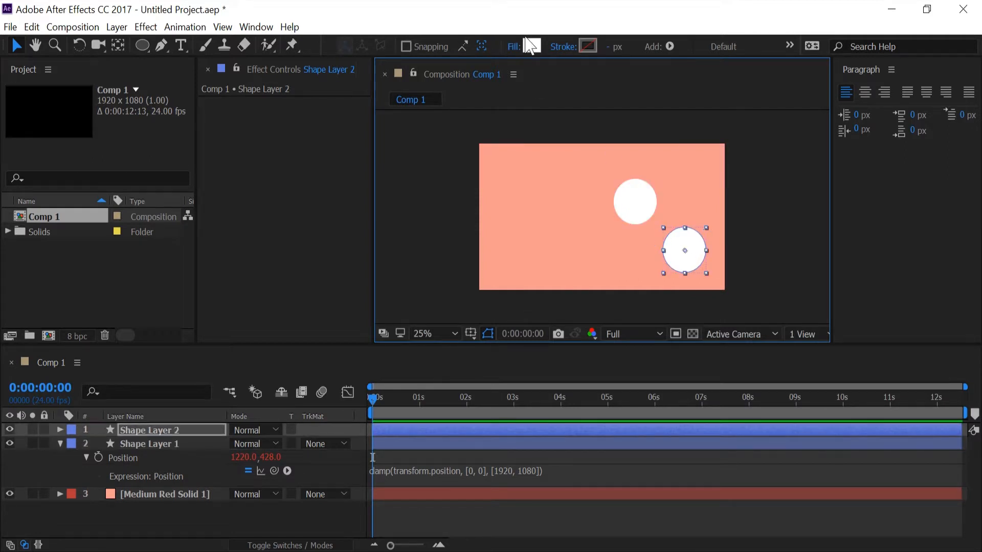
# Step: Give the duplicated circle a red fill in the Shape Fill Color dialog
pyautogui.click(533, 46)
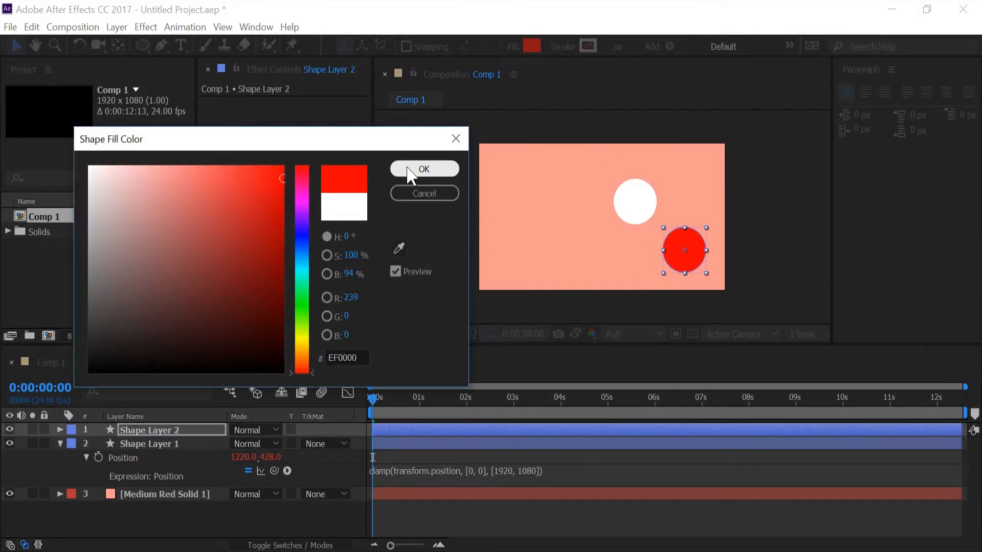
pyautogui.click(424, 169)
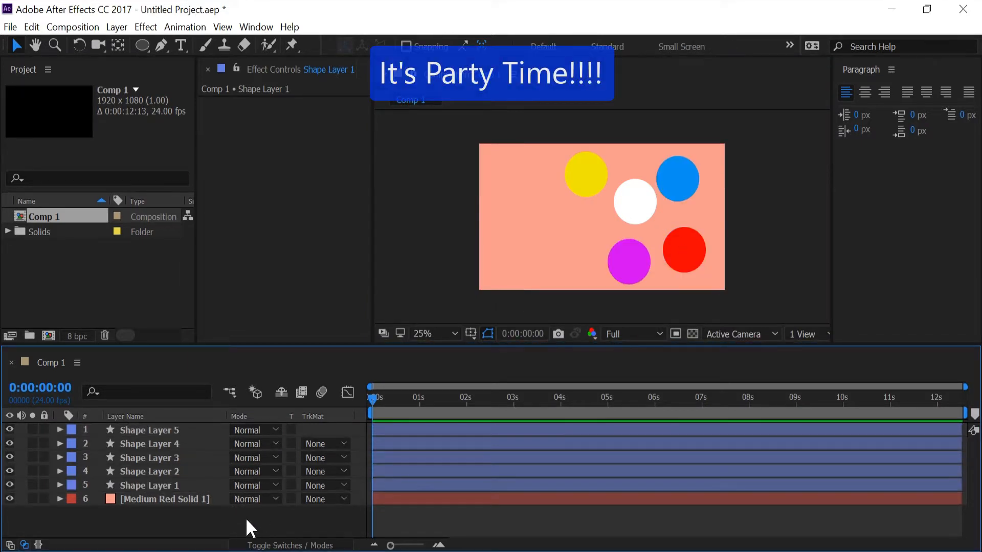
pyautogui.moveTo(241, 527)
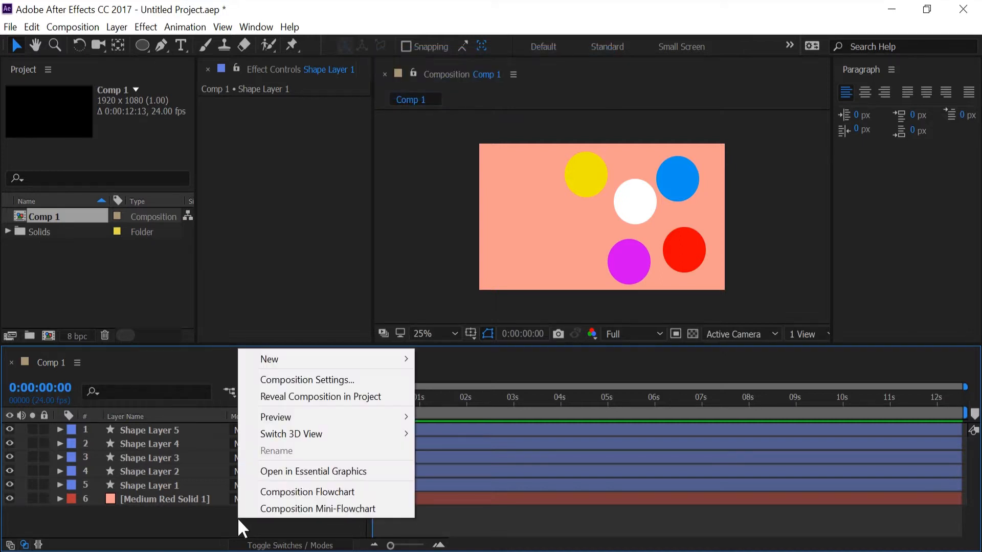
pyautogui.moveTo(325, 359)
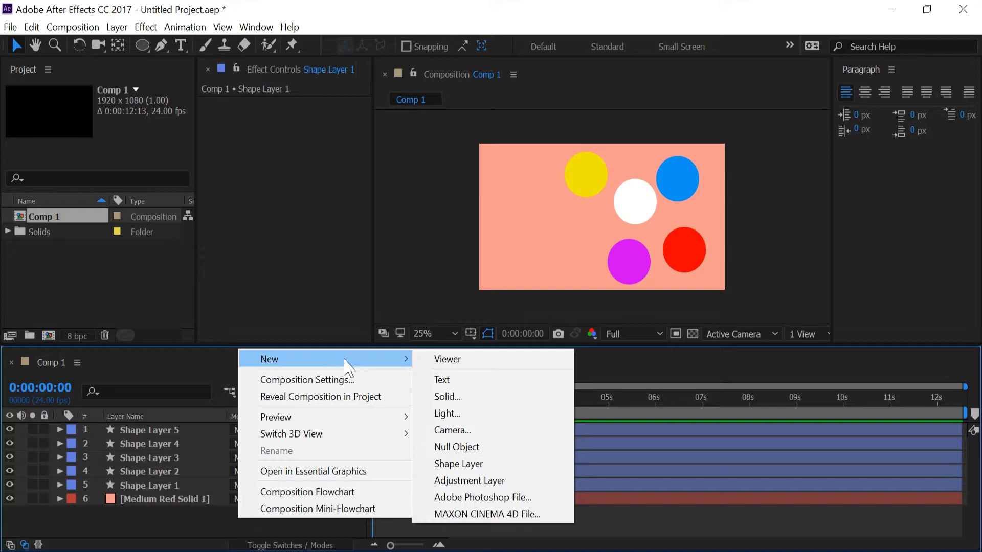
# Step: Create a Null Object layer and add a Slider Control effect to it
pyautogui.click(456, 446)
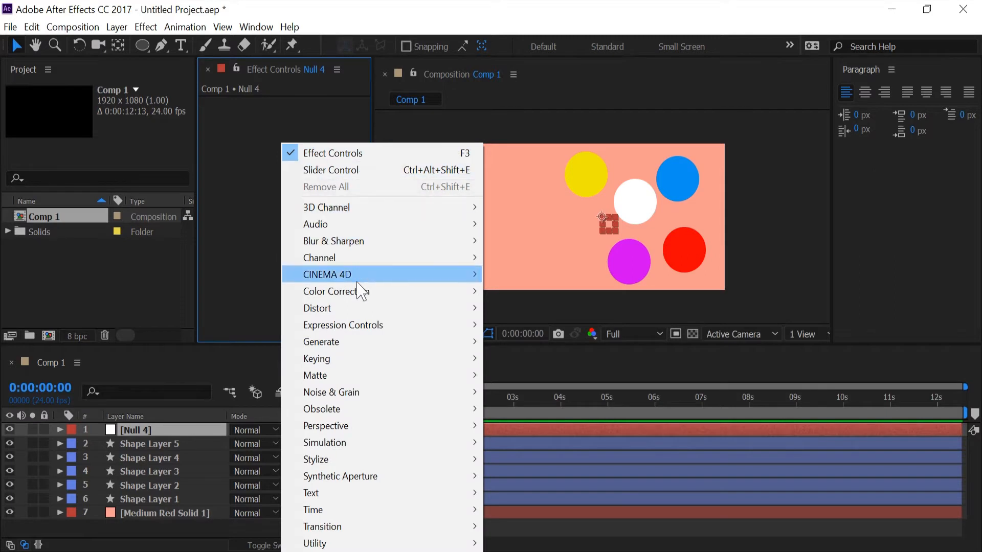
pyautogui.moveTo(344, 325)
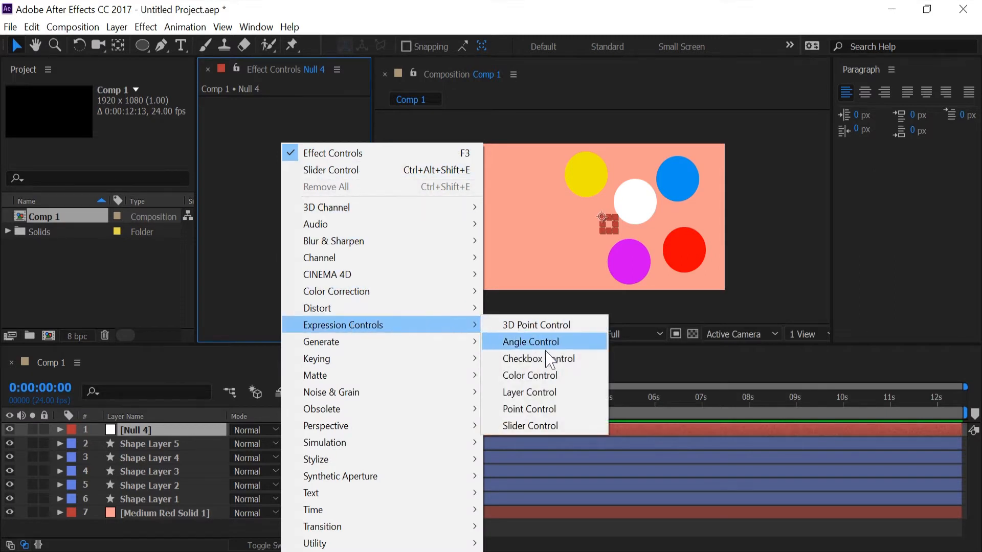
pyautogui.click(530, 426)
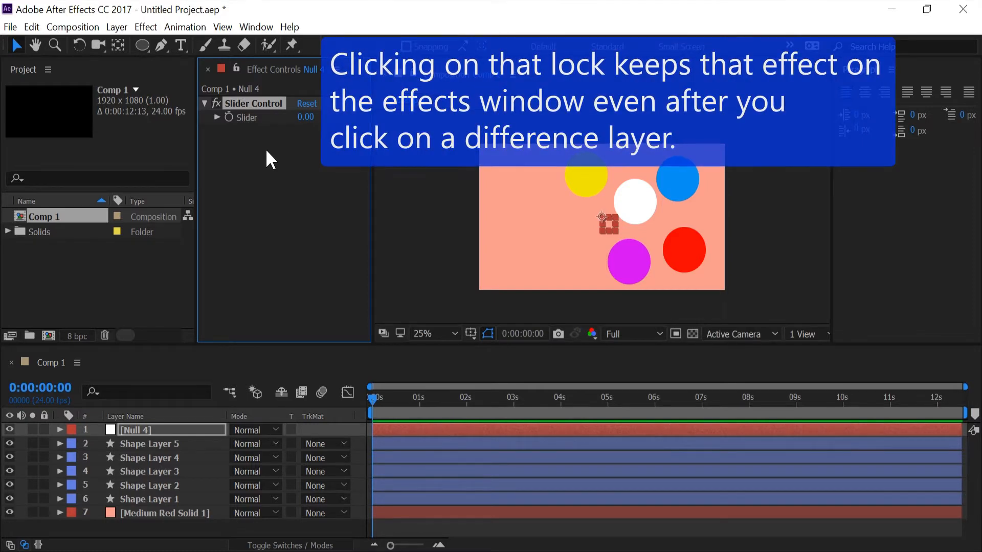
pyautogui.moveTo(234, 70)
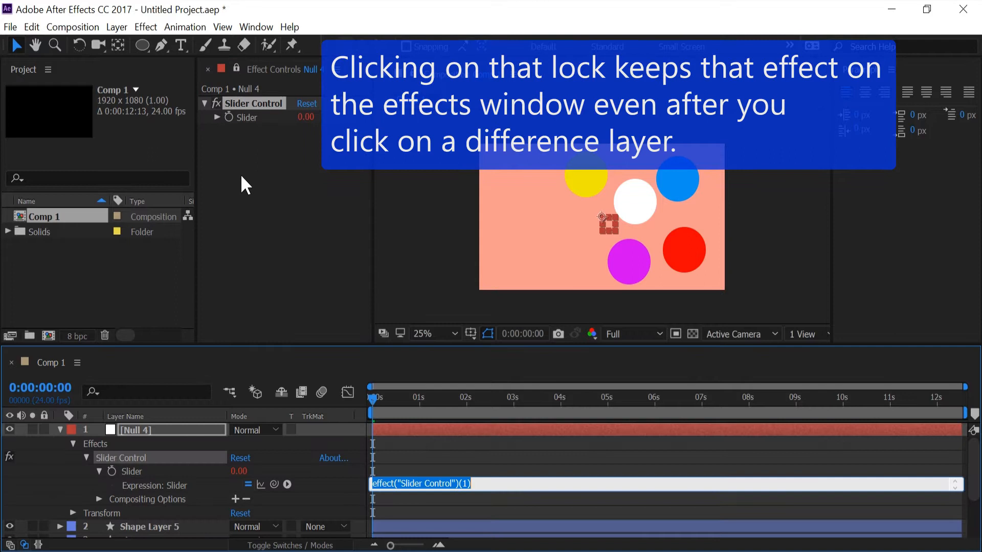
pyautogui.moveTo(429, 308)
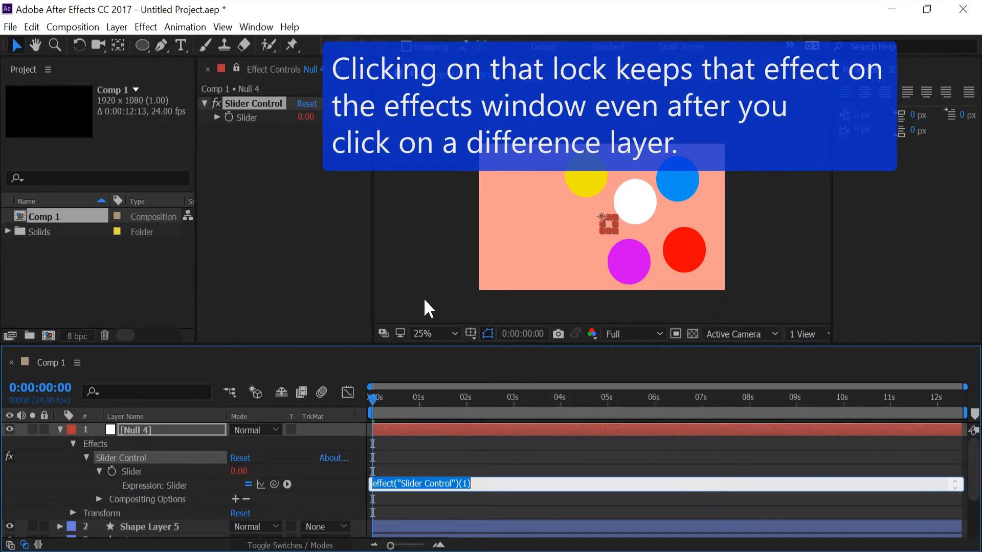
# Step: Enter clamp(effect("Slider Control")("Slider"), 0, 1920) on the Slider and scrub it up to 1920
pyautogui.write('clamp(')
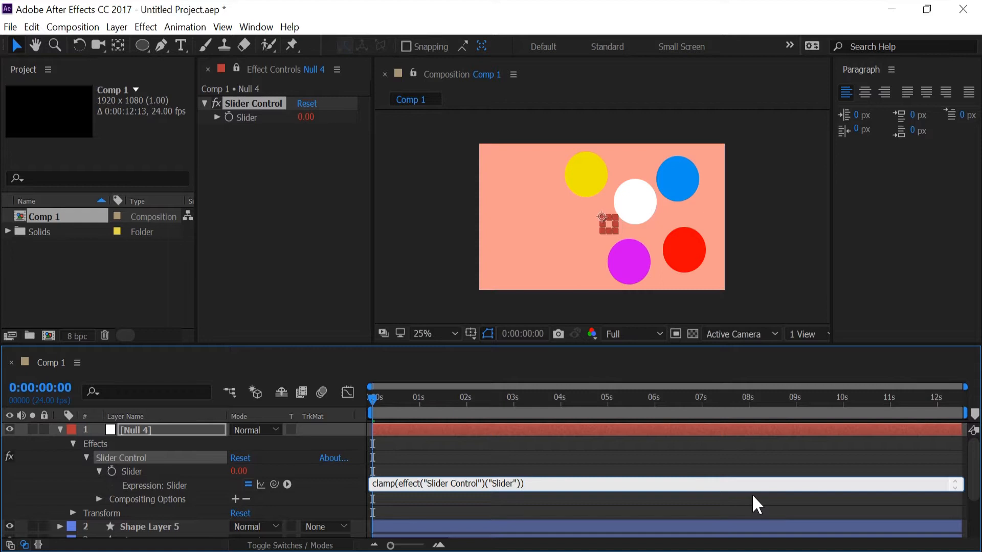
pyautogui.write(', 0, 1920')
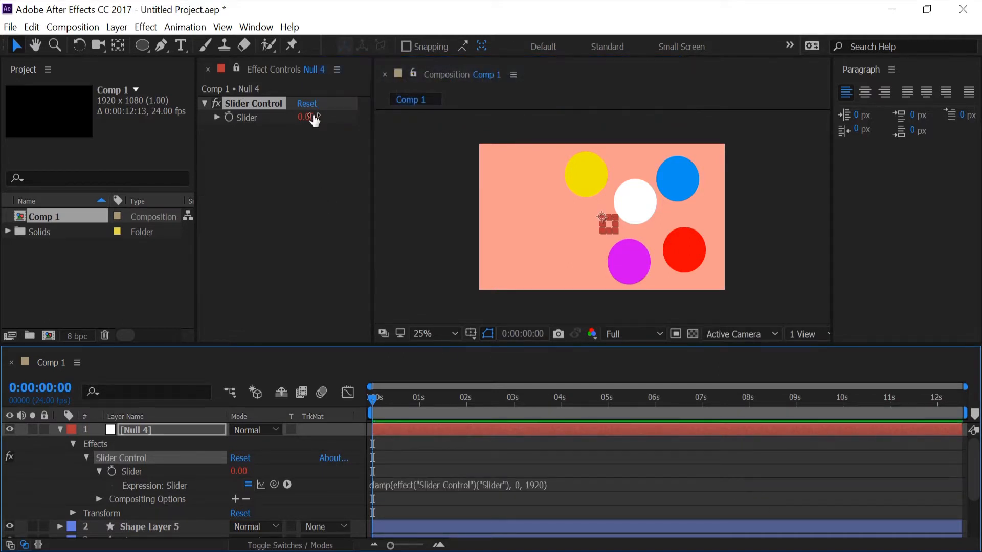
pyautogui.moveTo(308, 117); pyautogui.dragTo(344, 116)
pyautogui.write('clamp(transform.position, [0, 0], [1920, 1080')
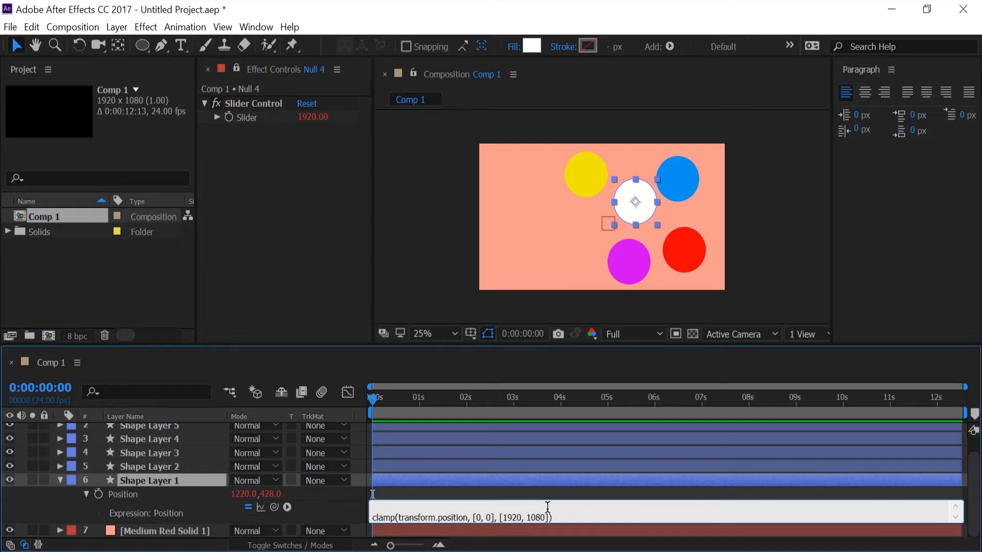
# Step: Add var max = thisComp.layer("Null 4").effect("Slider Control")("Slider") and use [max, 1080] as the upper bound
pyautogui.write('v')
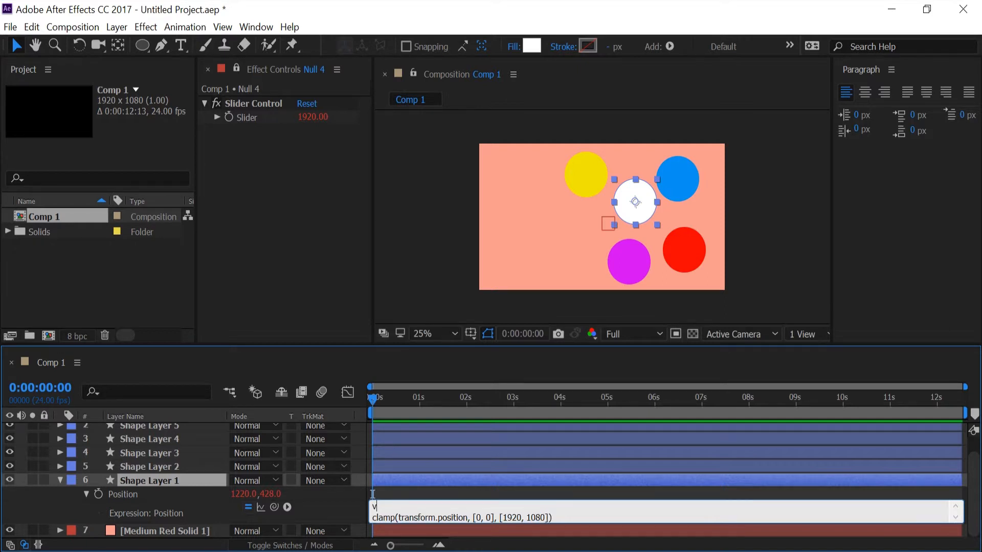
pyautogui.write('ar max = thisComp.layer("Null 4").effect("Slider Control")("Slider");')
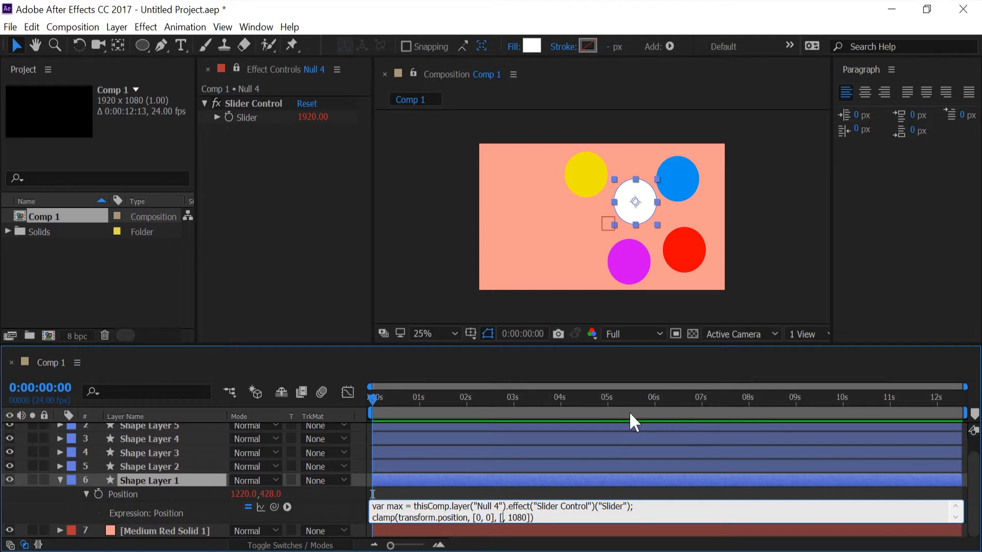
pyautogui.write('max')
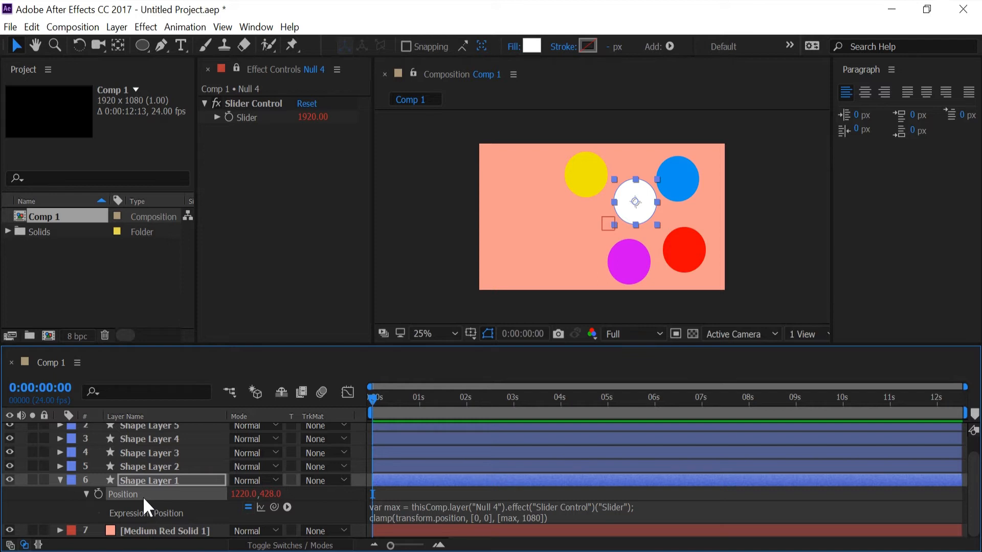
# Step: Copy the white circle's Position expression only and paste it onto all five circle layers
pyautogui.click(31, 27)
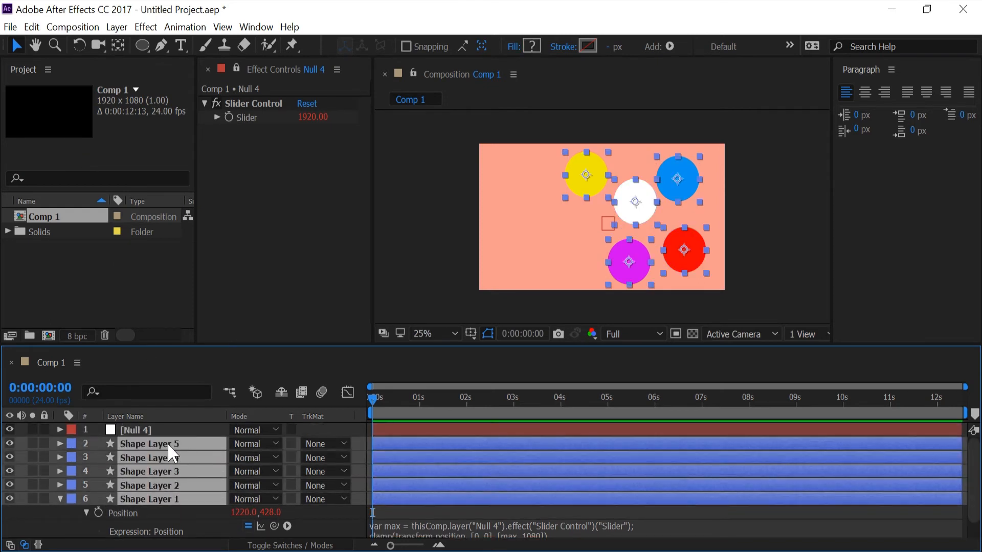
pyautogui.click(32, 27)
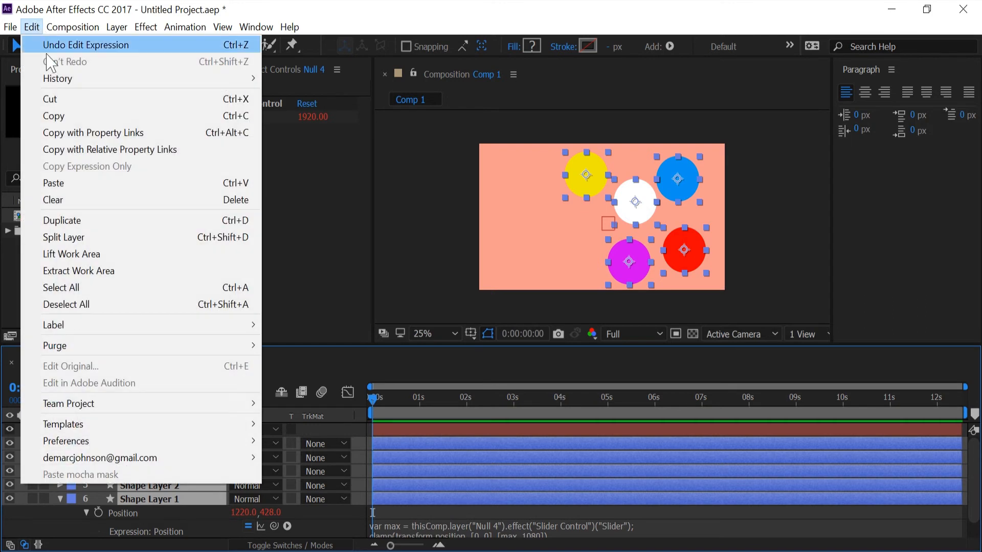
pyautogui.click(492, 491)
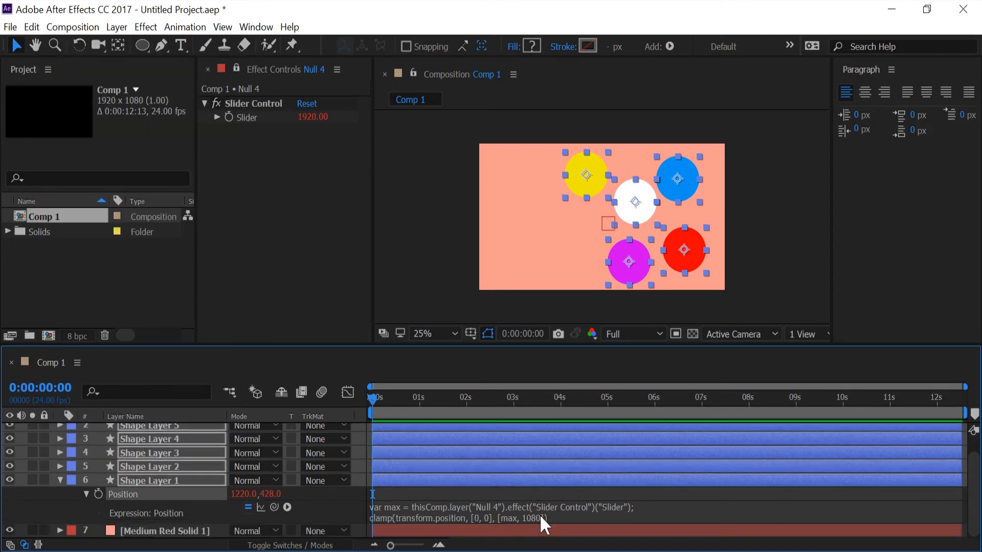
pyautogui.moveTo(507, 482)
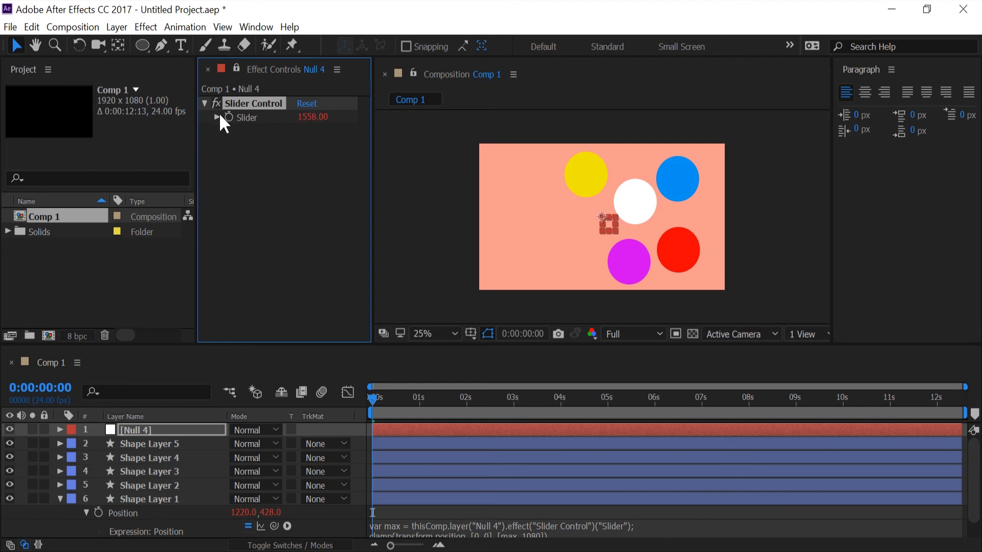
# Step: Scrub Null 4's Slider down to about 1357 so the blue and red circles shift left
pyautogui.moveTo(319, 116); pyautogui.dragTo(300, 117)
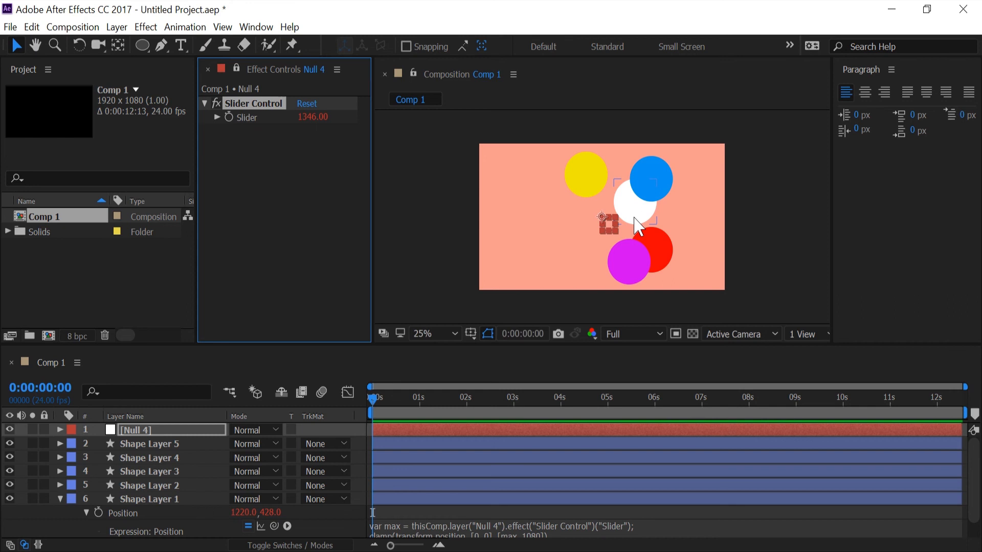
pyautogui.moveTo(312, 117); pyautogui.dragTo(312, 118)
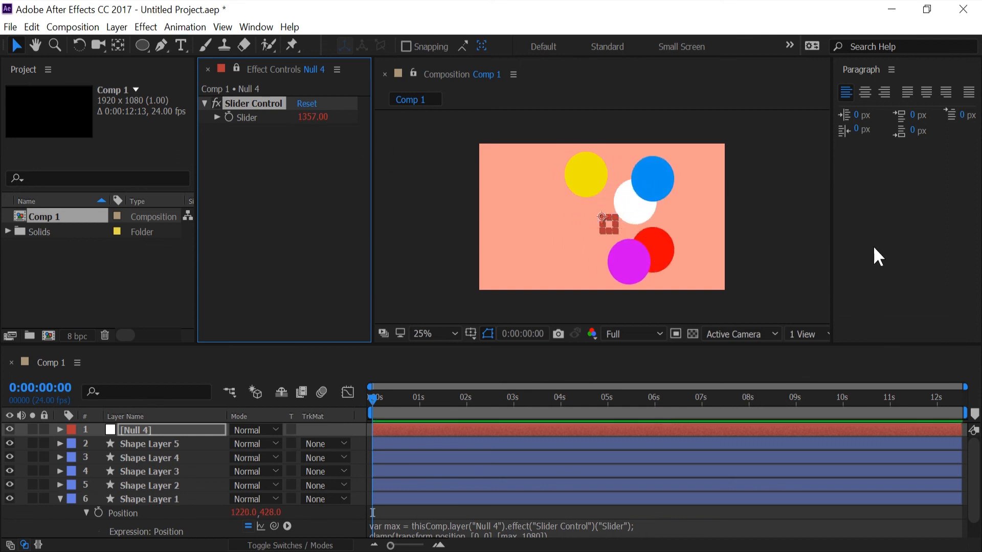
pyautogui.moveTo(871, 262)
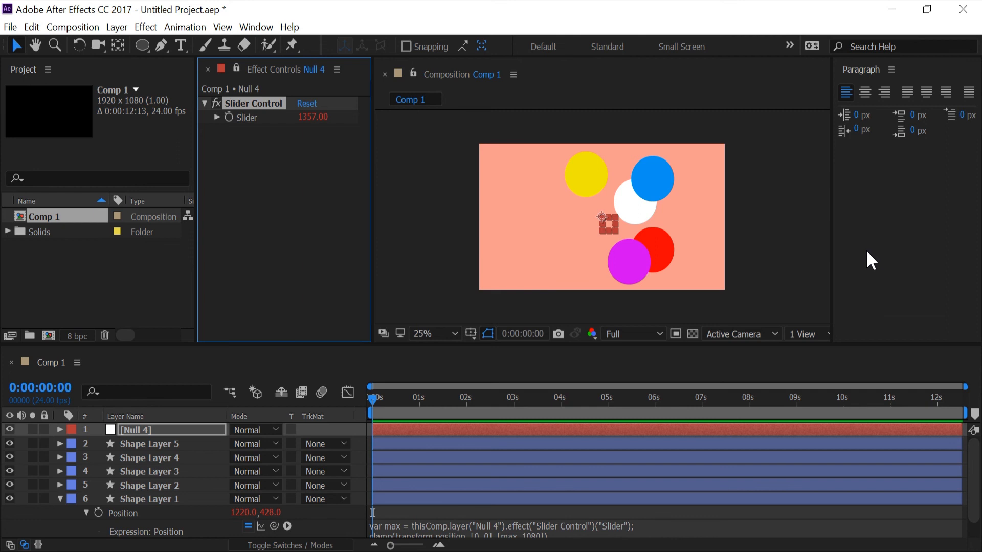